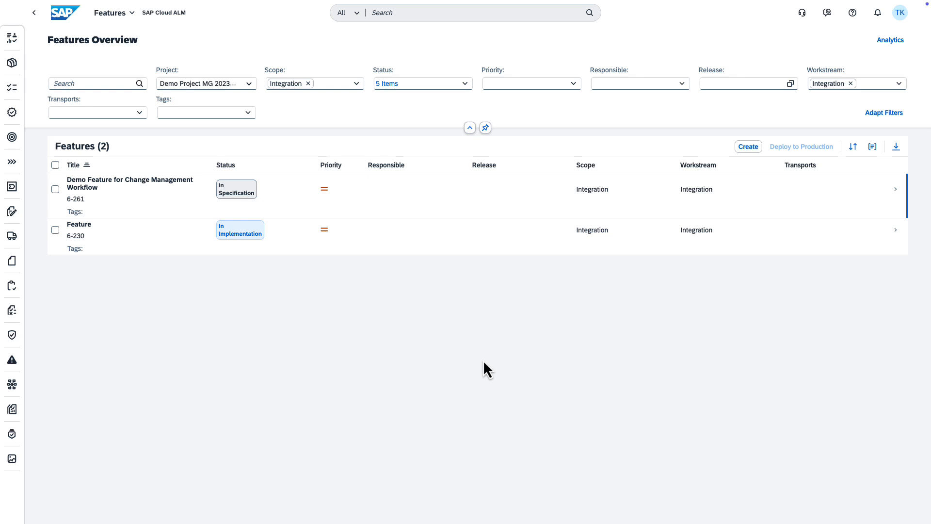
mouse_move(387, 210)
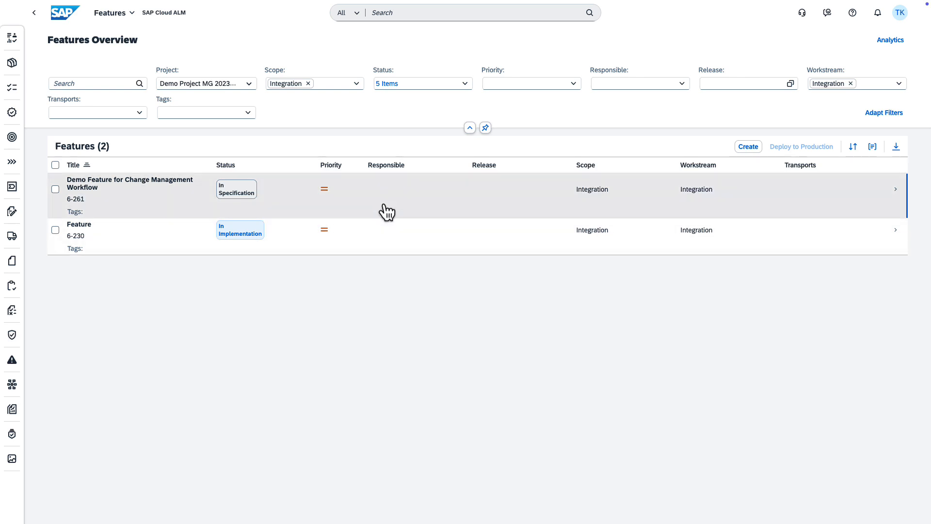
- Start implementation of 'Demo Feature for Change Management Workflow', moving it to In Implementation
left_click(129, 183)
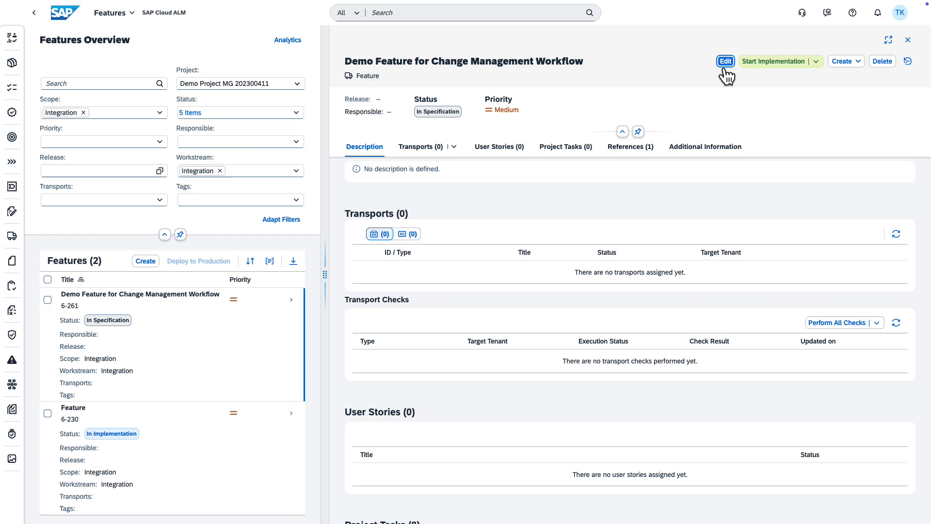
left_click(773, 60)
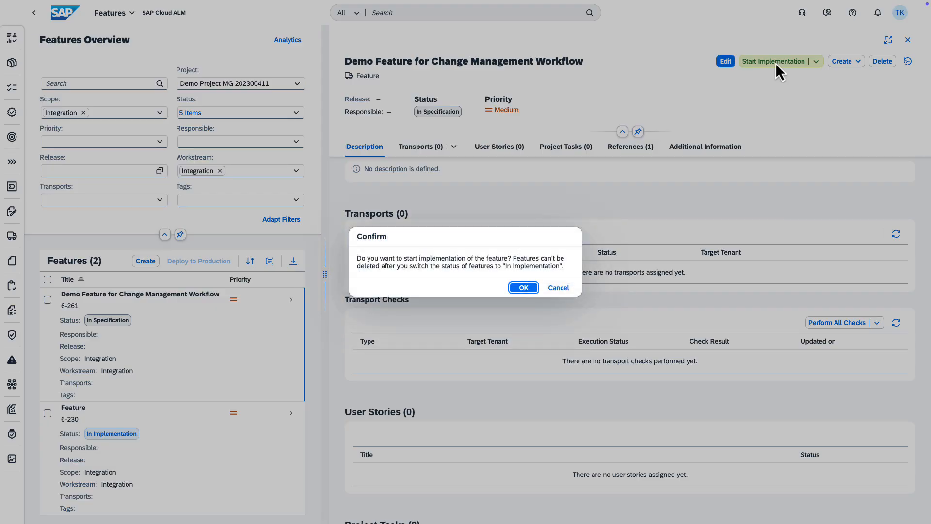
mouse_move(534, 268)
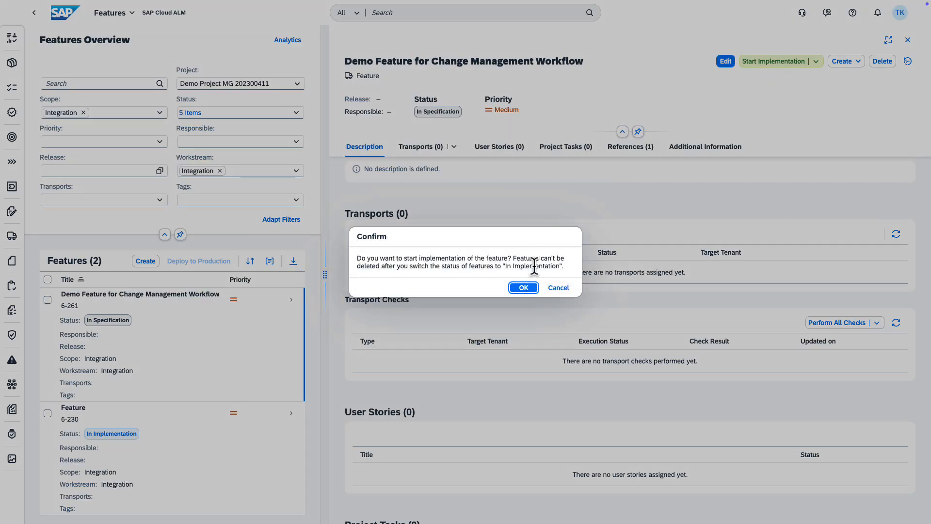
left_click(523, 288)
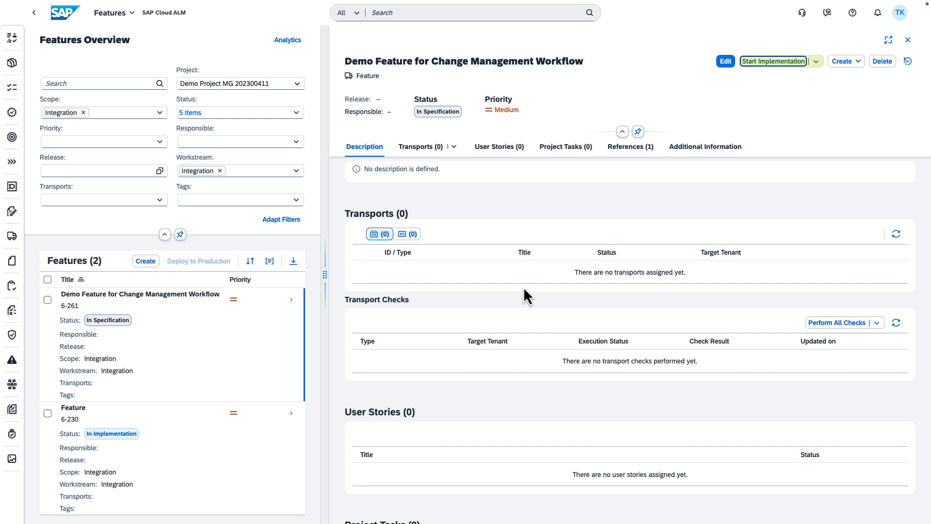
left_click(773, 60)
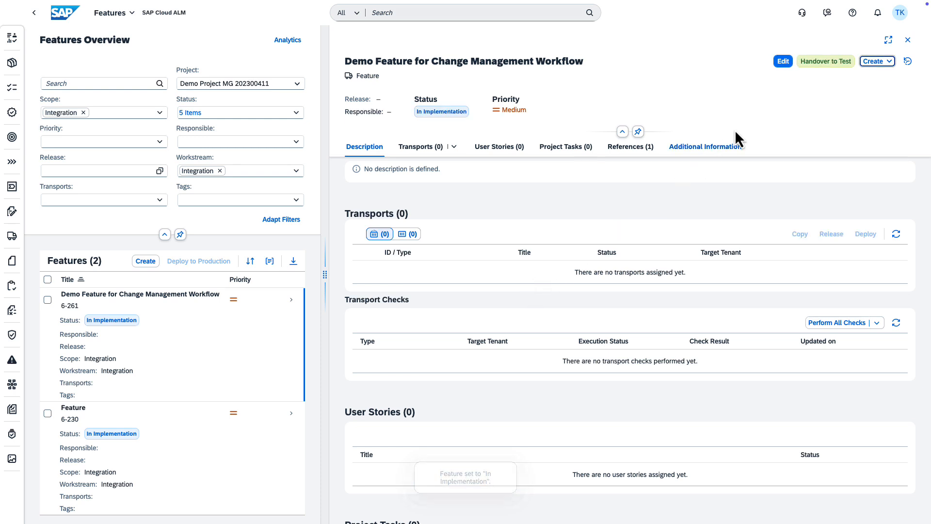
- Create a customizing-only transport from O11~100 to O12~100 with creation scheduled
left_click(877, 61)
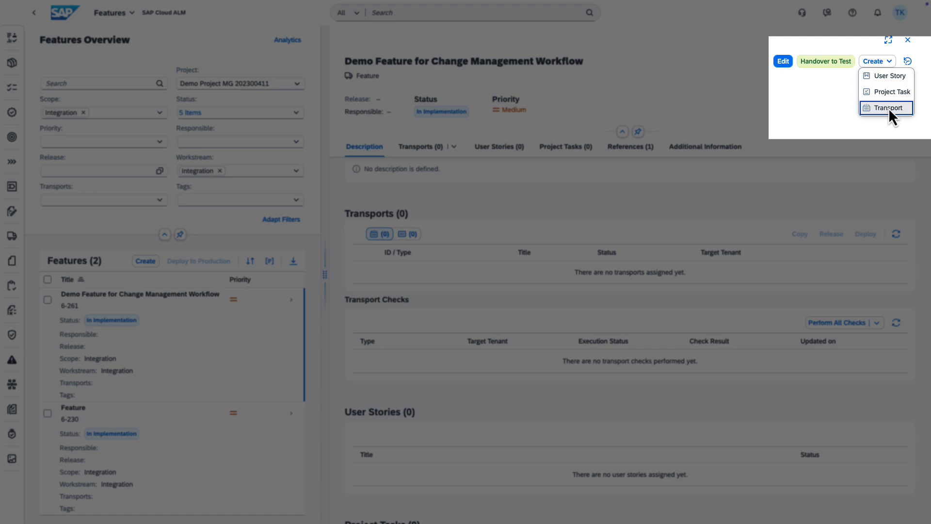
left_click(886, 108)
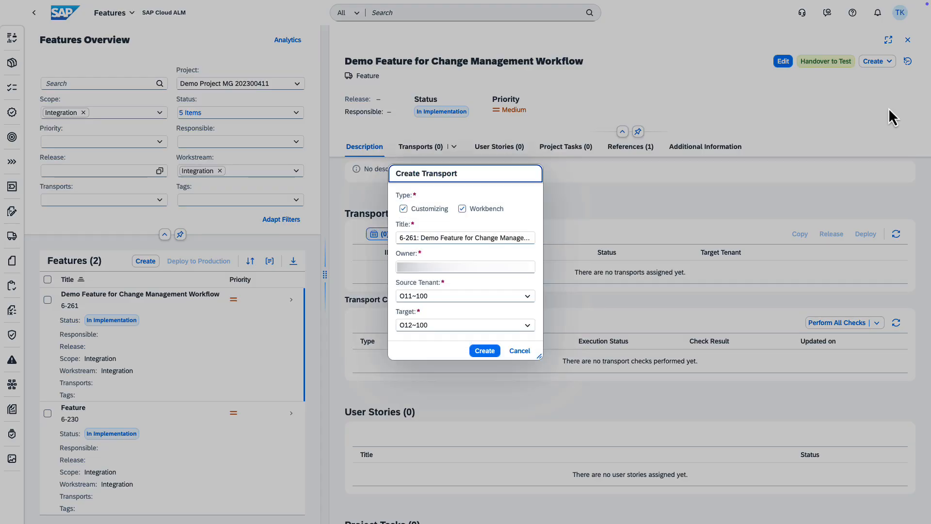
mouse_move(580, 200)
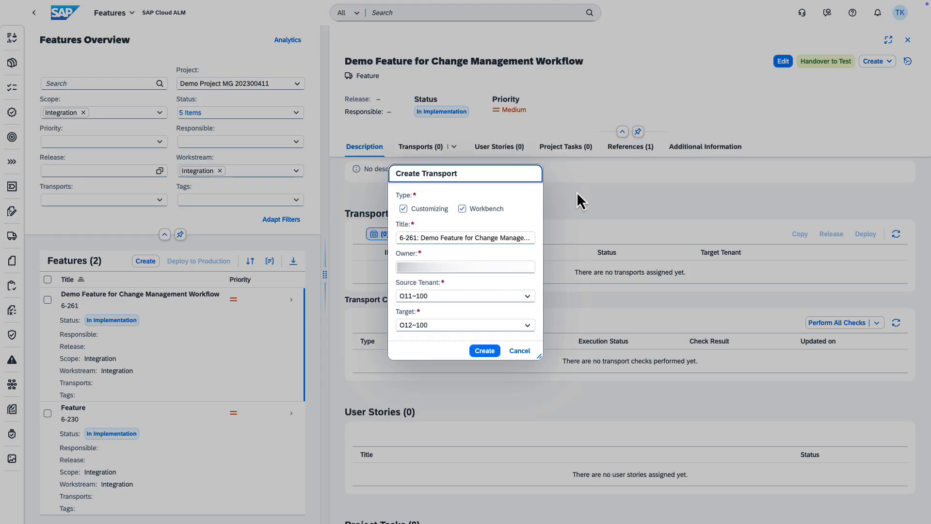
left_click(462, 209)
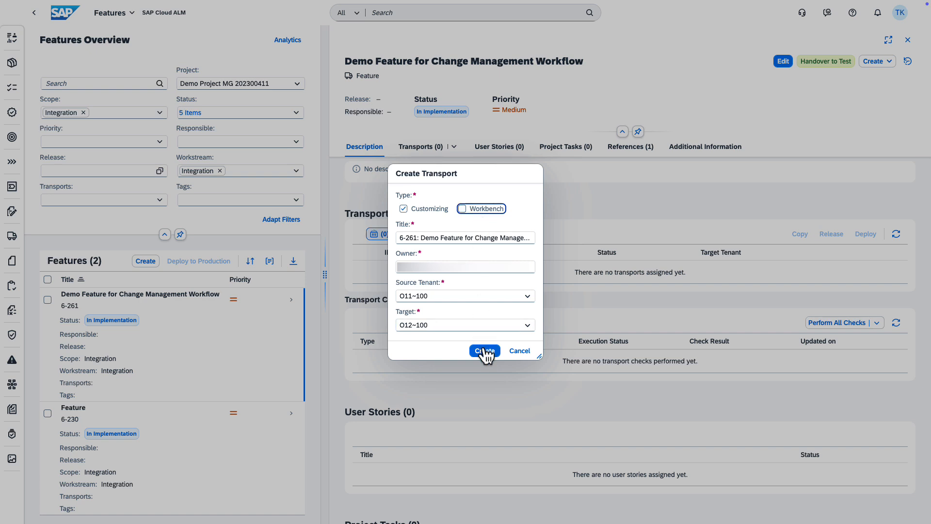
left_click(483, 350)
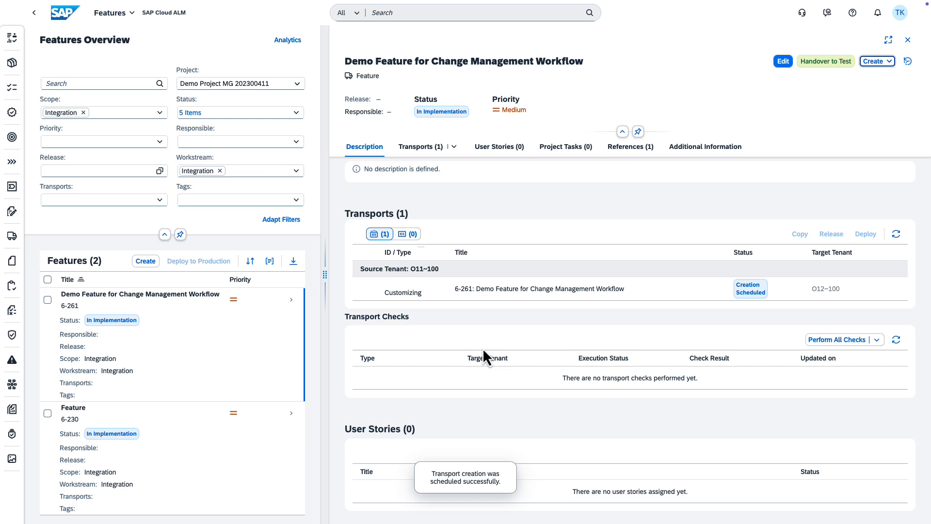
mouse_move(546, 282)
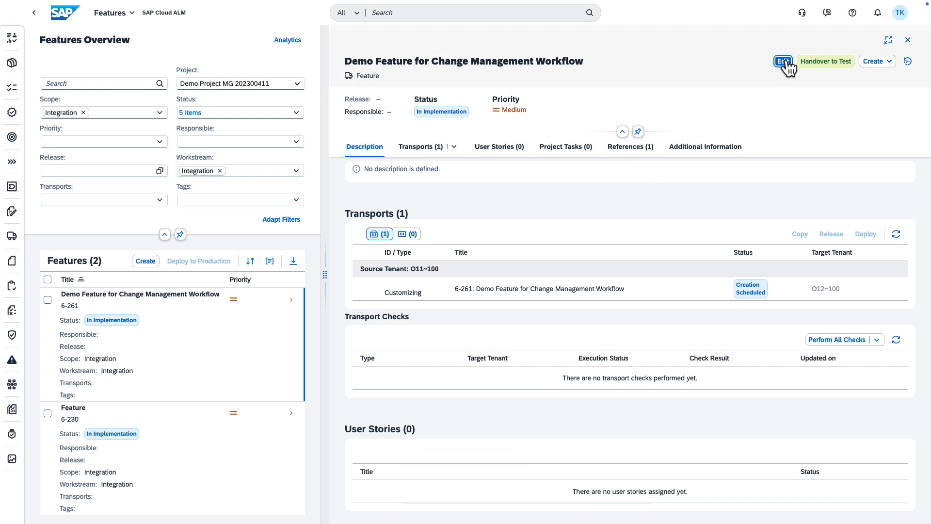
- Assign the new transport to the feature and save, listing it as O11K926050 Modifiable
left_click(782, 60)
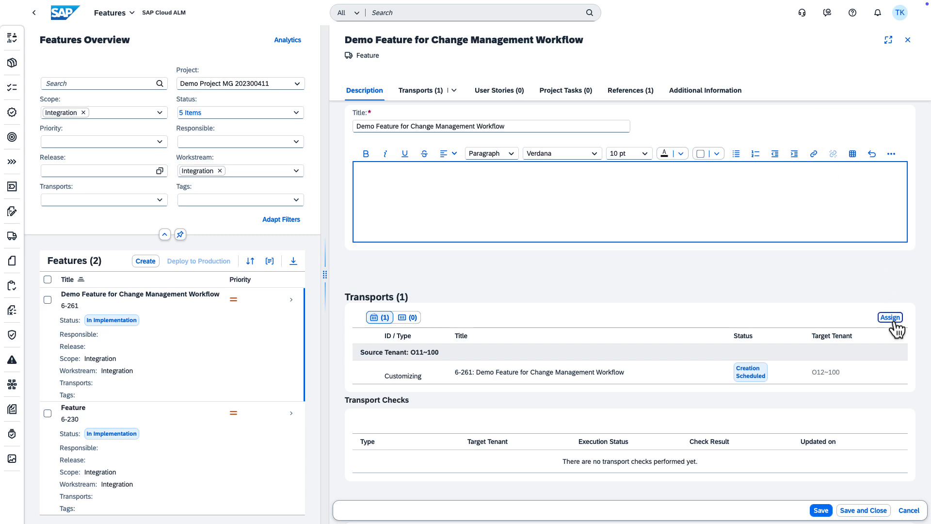
left_click(889, 316)
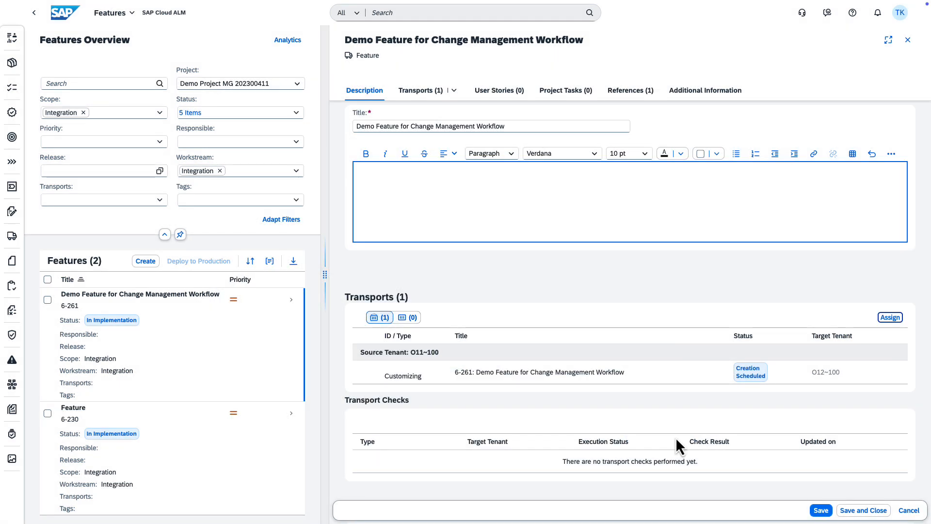
mouse_move(863, 509)
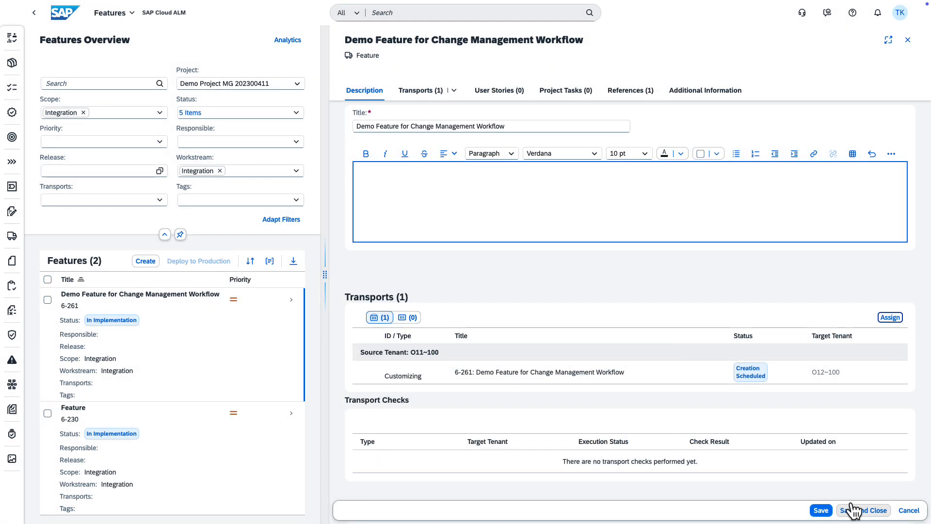
left_click(863, 511)
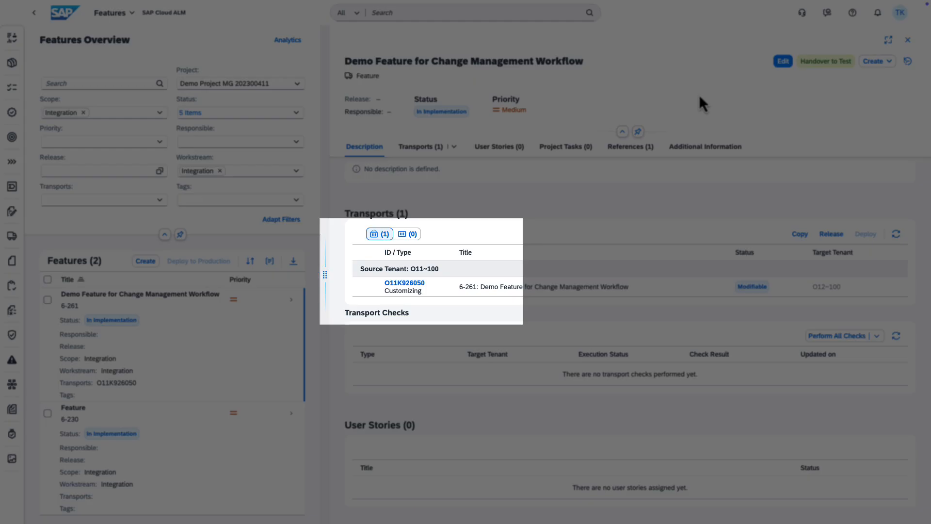
- Release transport O11K926050 and confirm the release
left_click(404, 283)
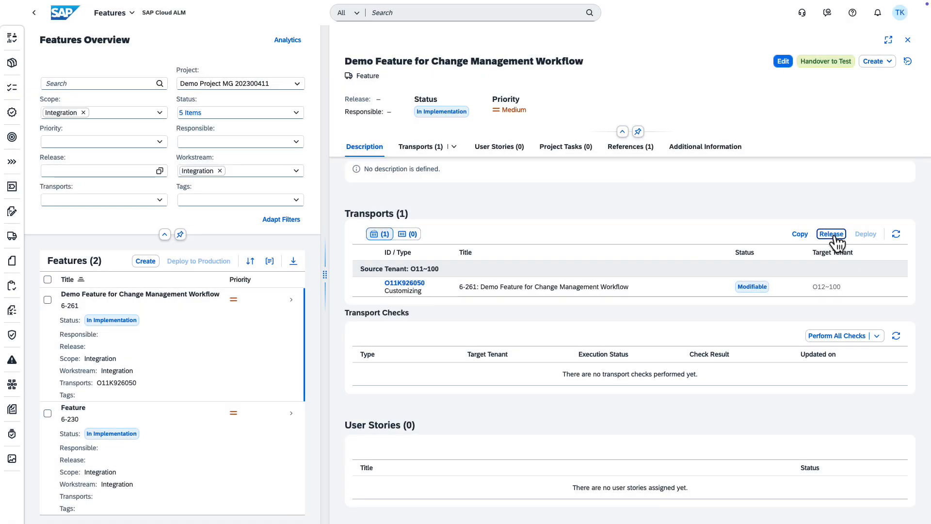
left_click(832, 233)
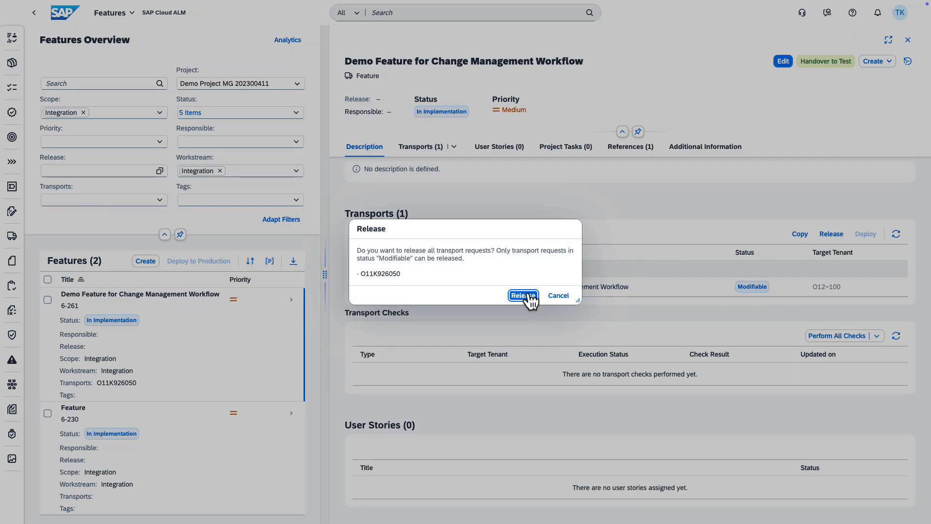
left_click(522, 295)
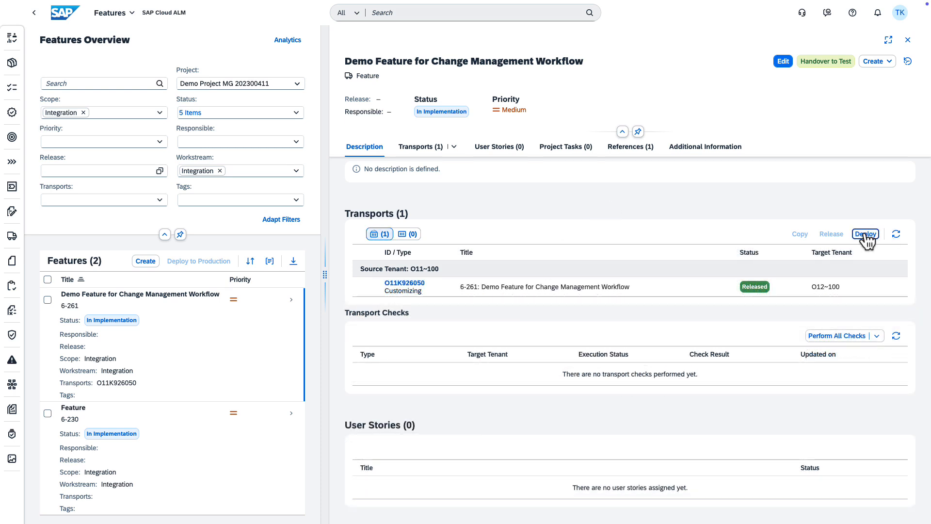
- Deploy the released transport to target tenant O12~100
left_click(864, 234)
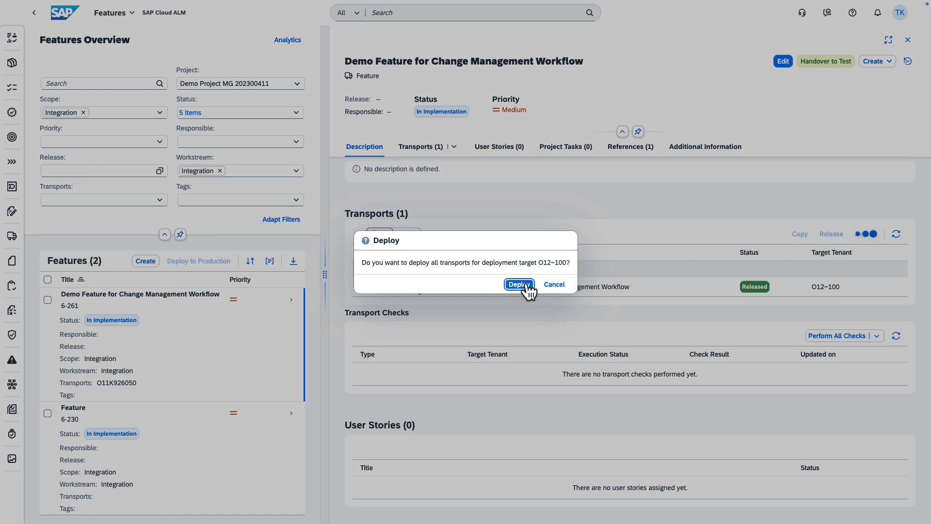
left_click(518, 285)
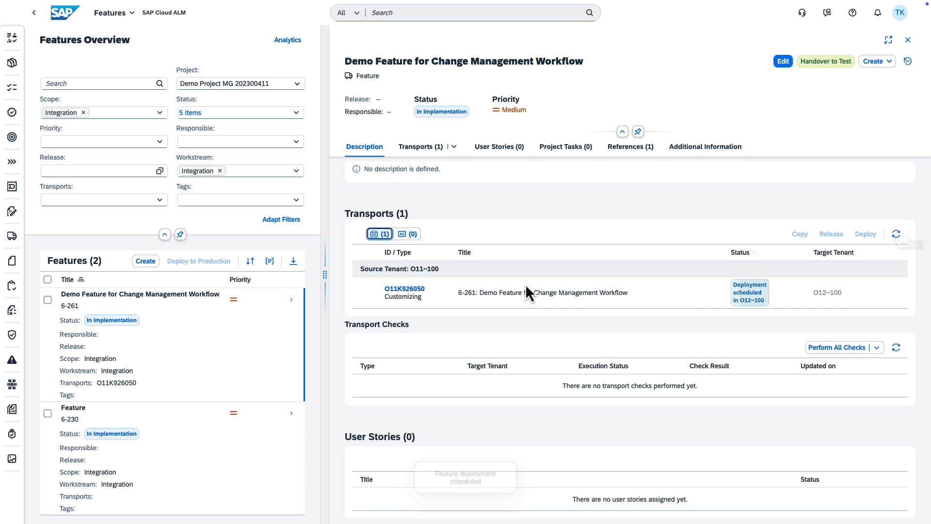
- Refresh the deployment status, hand the feature over to testing and confirm successful test
left_click(897, 233)
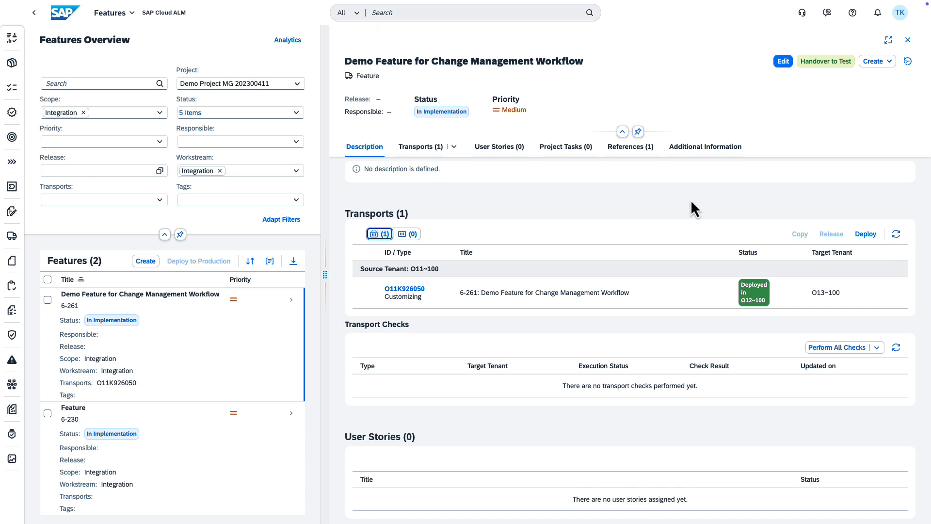
mouse_move(826, 62)
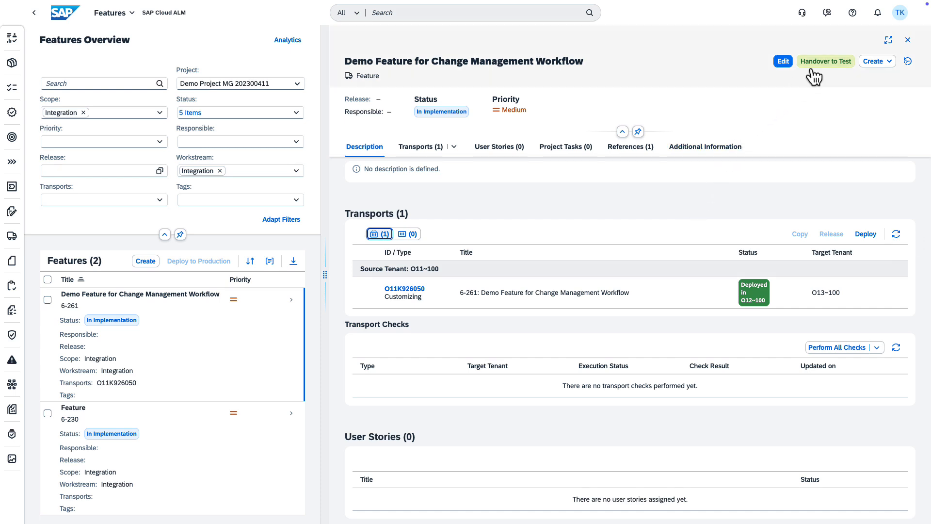
left_click(825, 60)
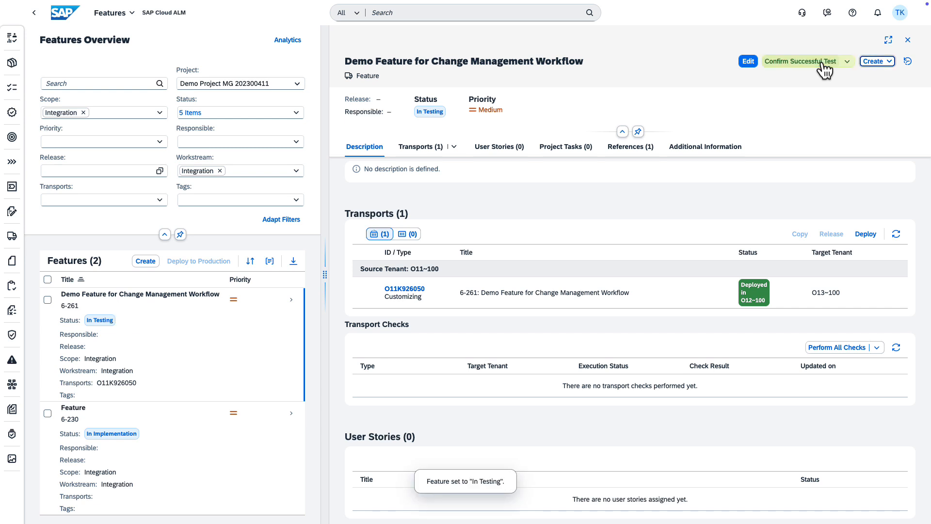
mouse_move(823, 101)
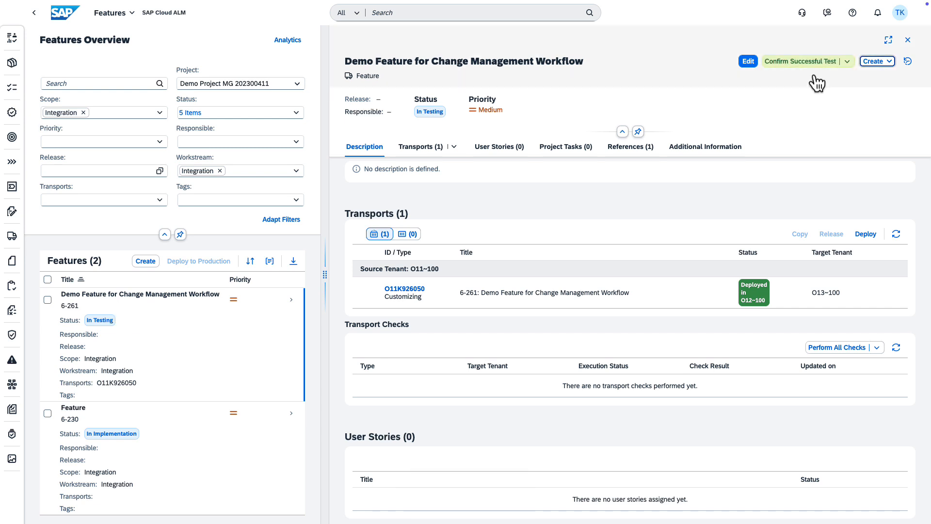
left_click(801, 60)
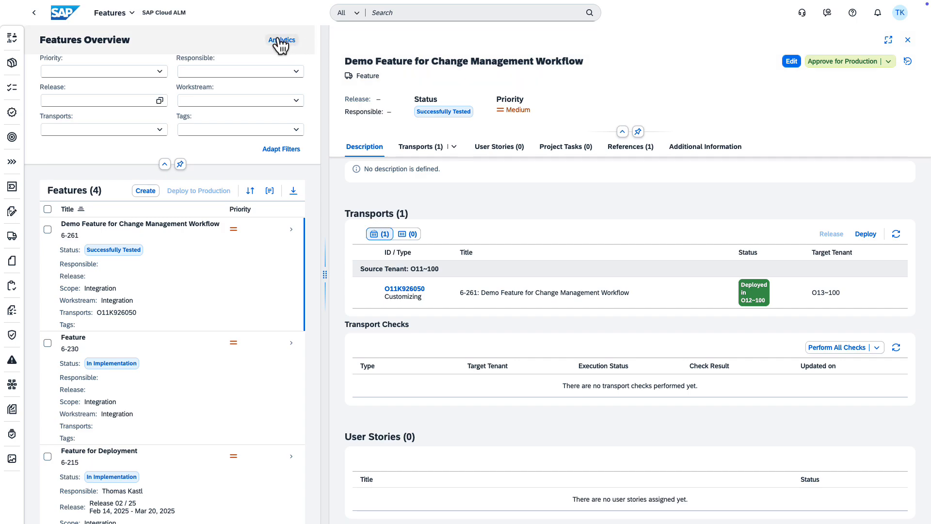
left_click(281, 40)
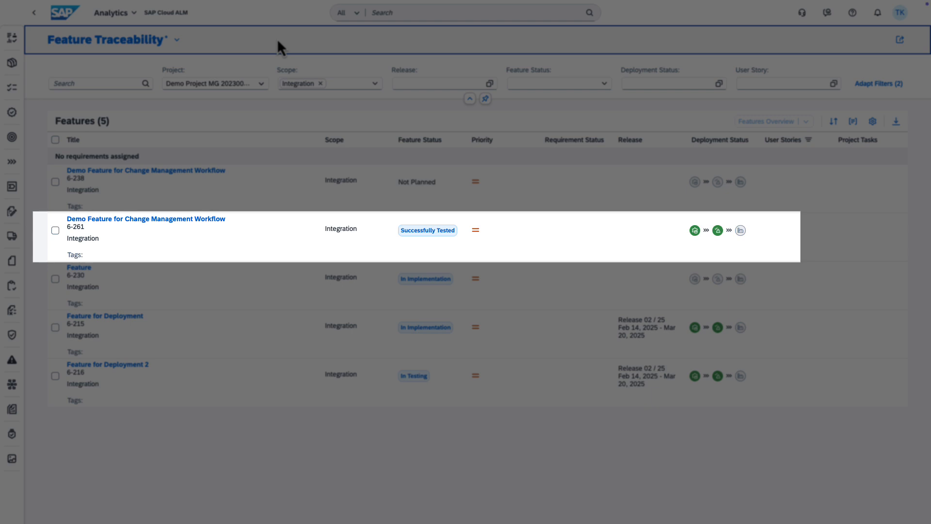
left_click(146, 218)
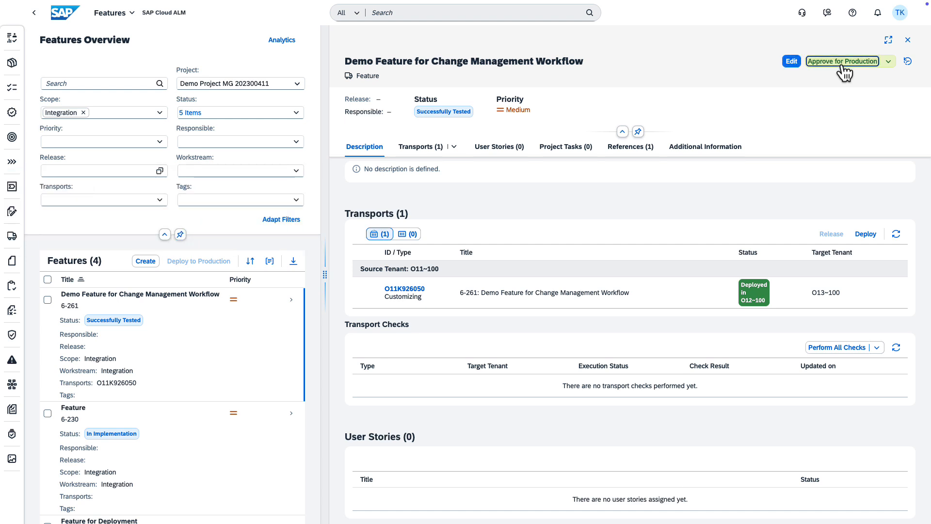
- Approve the feature for production and deploy its transport to O13~100
left_click(843, 60)
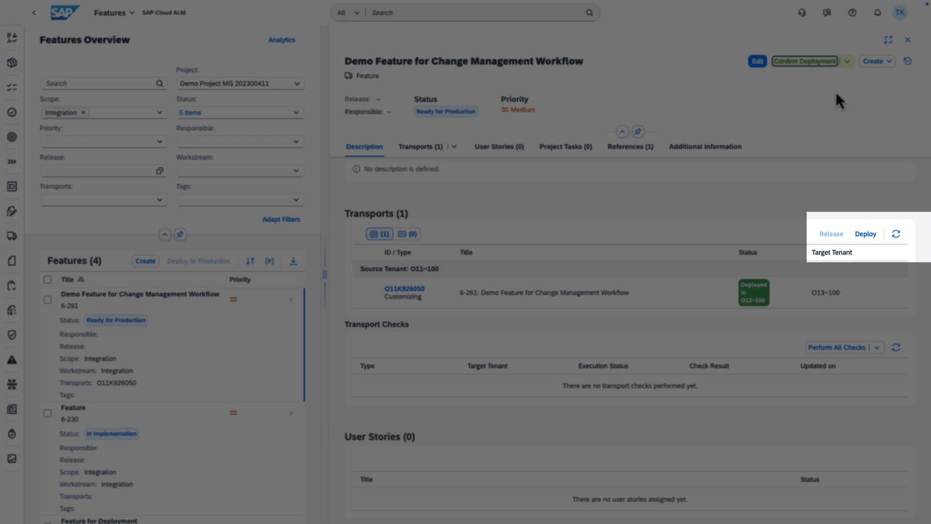
left_click(838, 100)
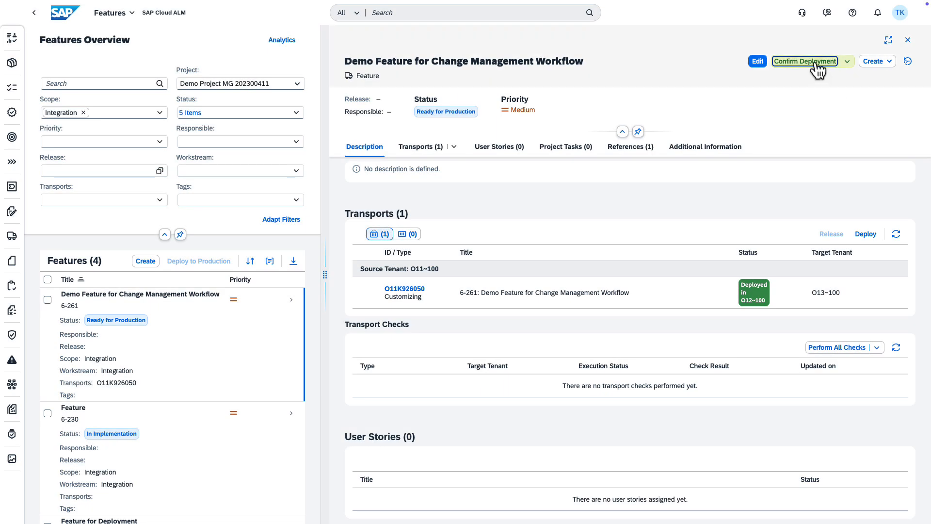
left_click(805, 60)
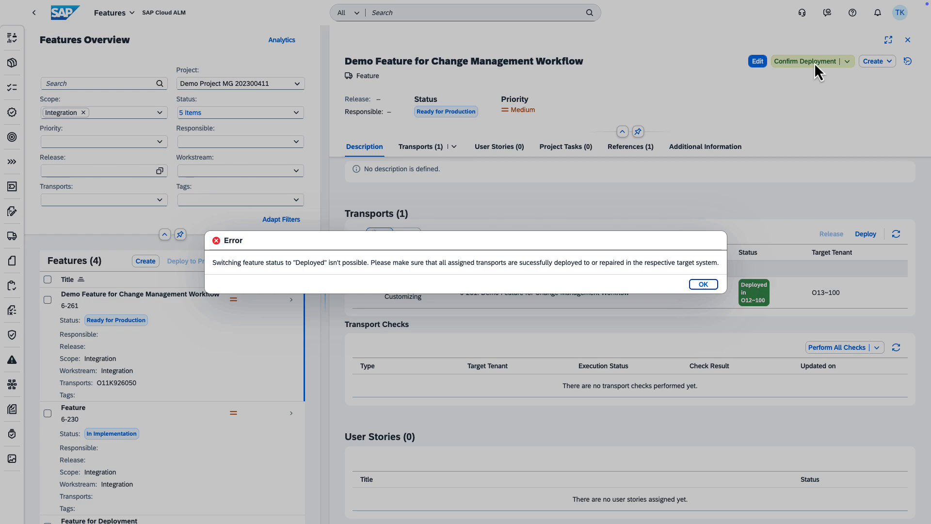
- Dismiss the deployment error and retry confirming the feature's deployment
left_click(703, 284)
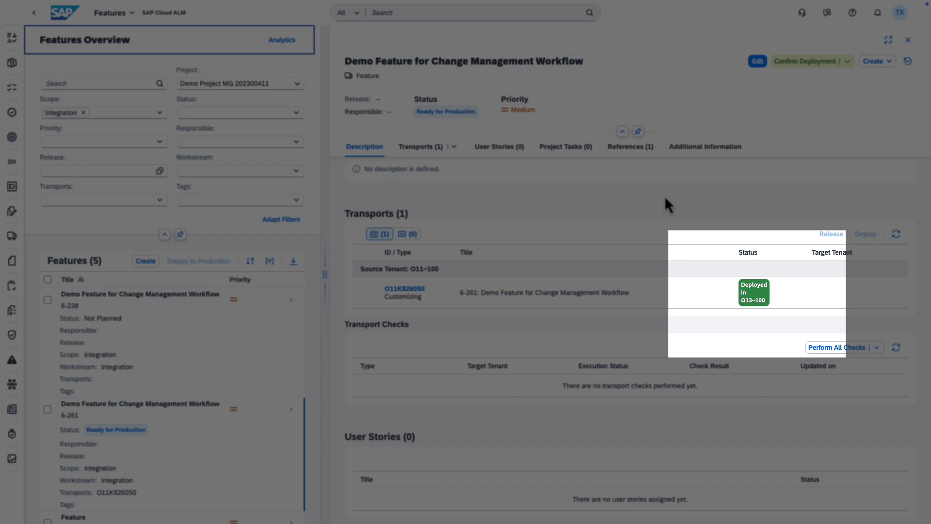
left_click(806, 61)
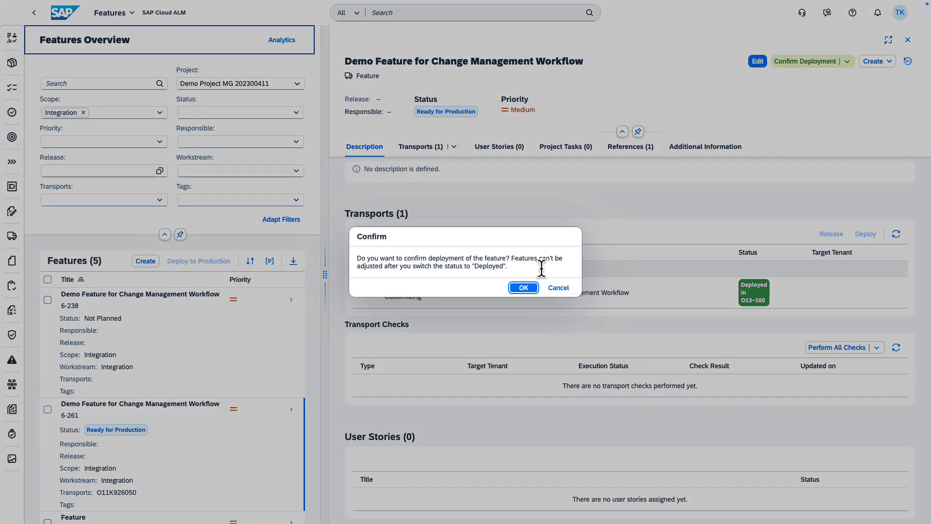
left_click(523, 287)
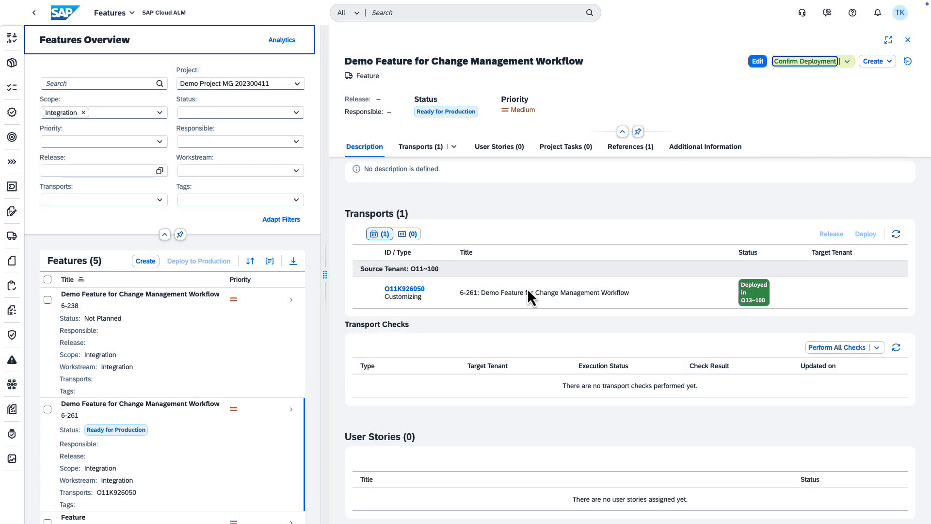